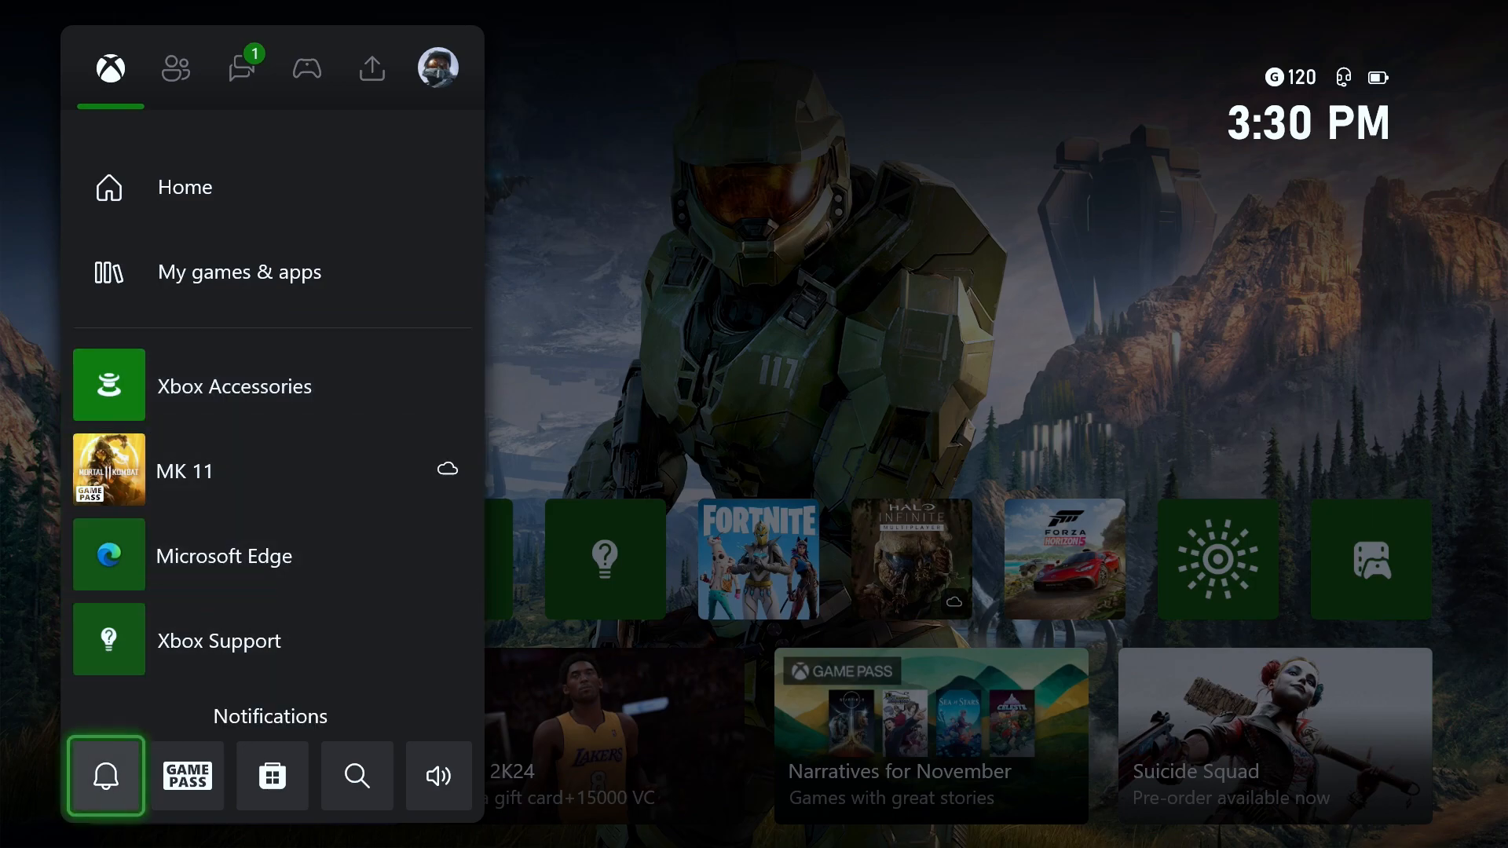
- Select the audio icon in the guide to bring up Audio & music settings
click(437, 775)
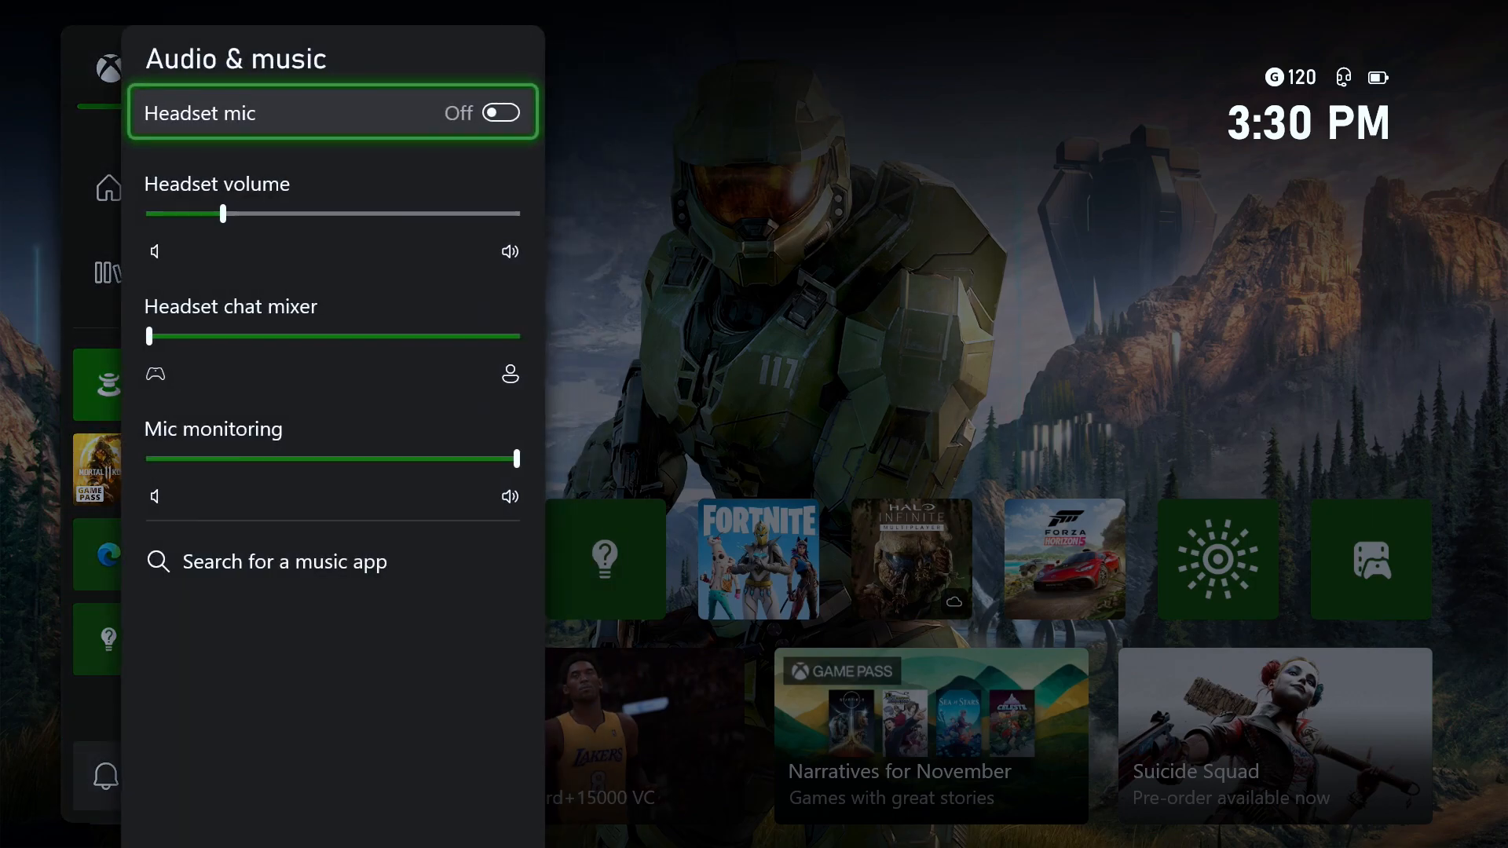
- Turn the headset mic on, raise headset volume, and centre the chat mixer after testing both extremes
click(496, 111)
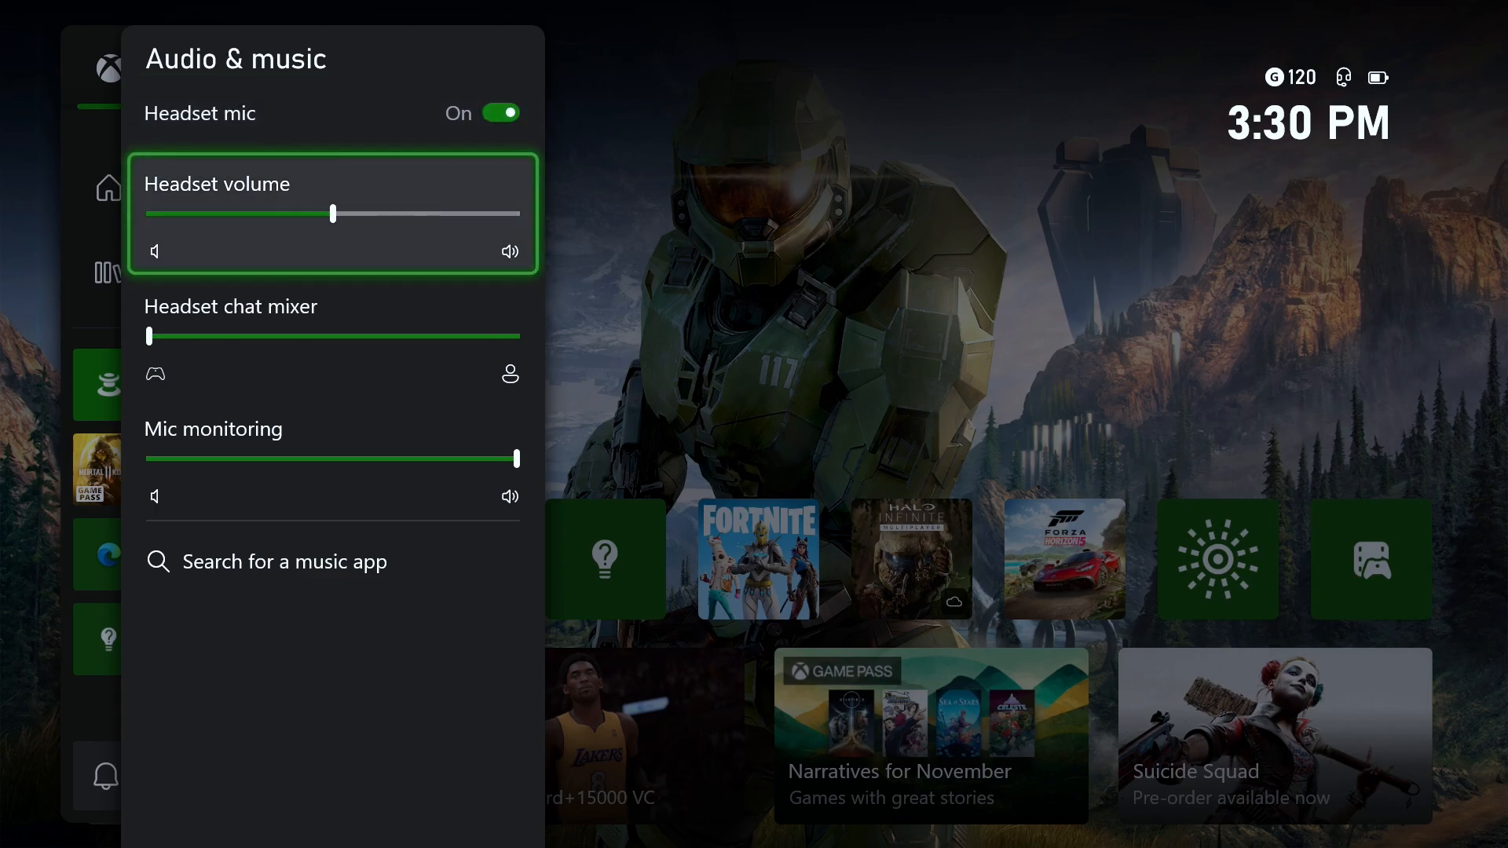
drag(332, 214, 369, 213)
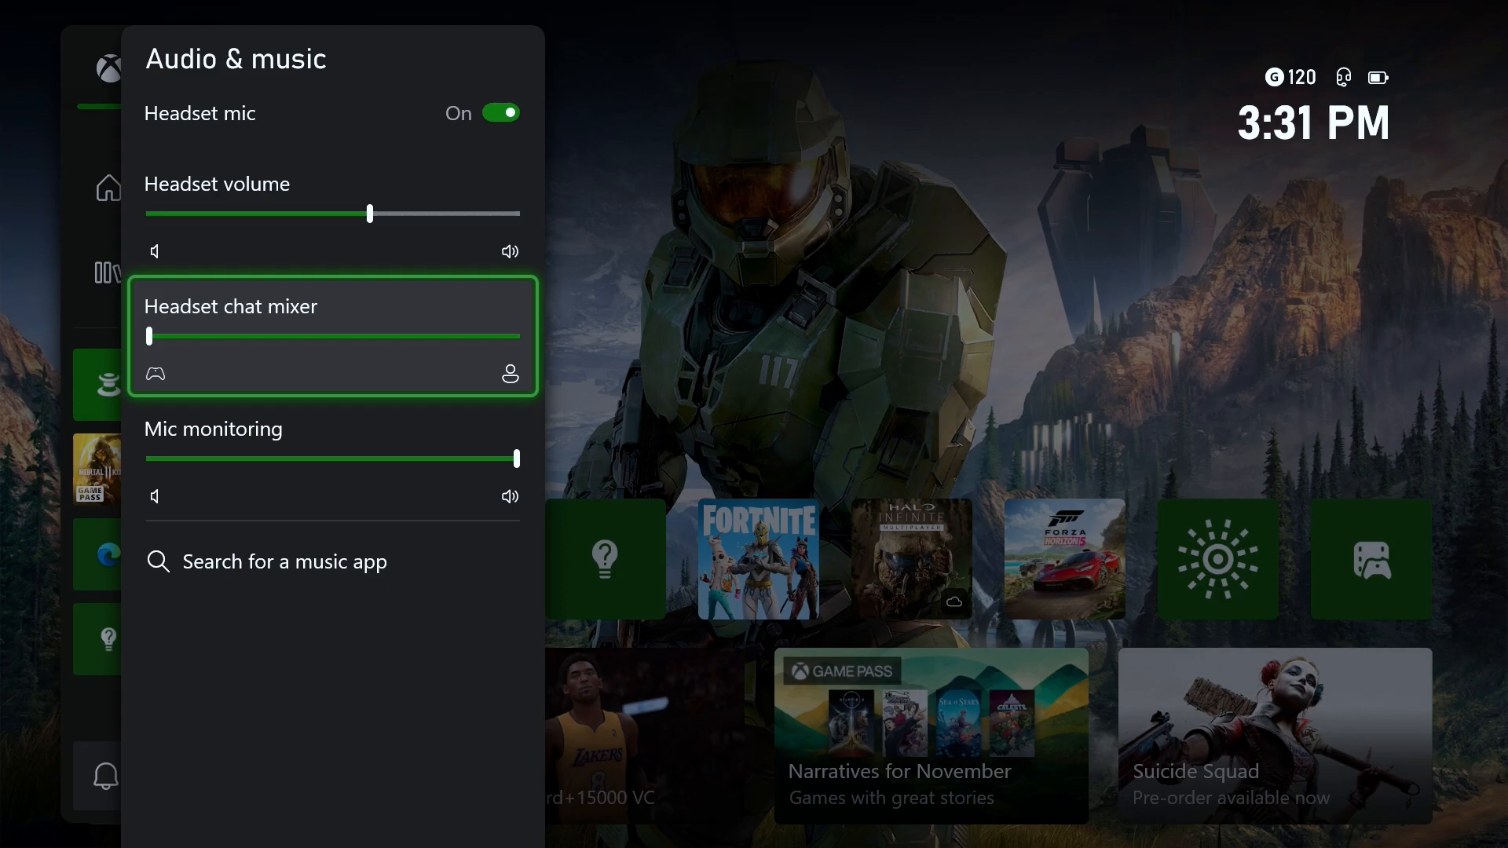
drag(150, 337, 332, 337)
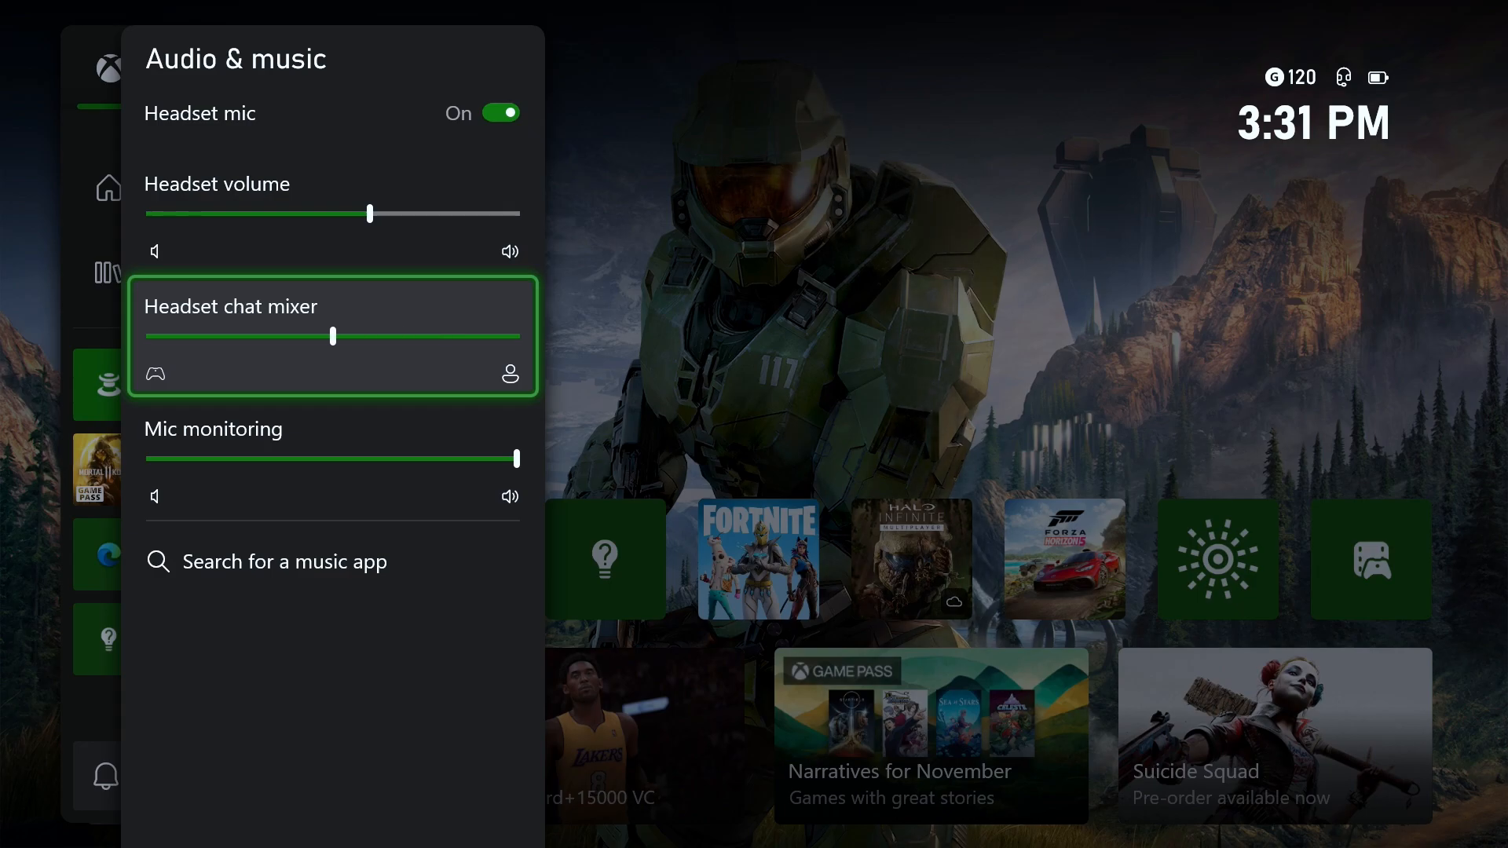
drag(361, 337, 149, 337)
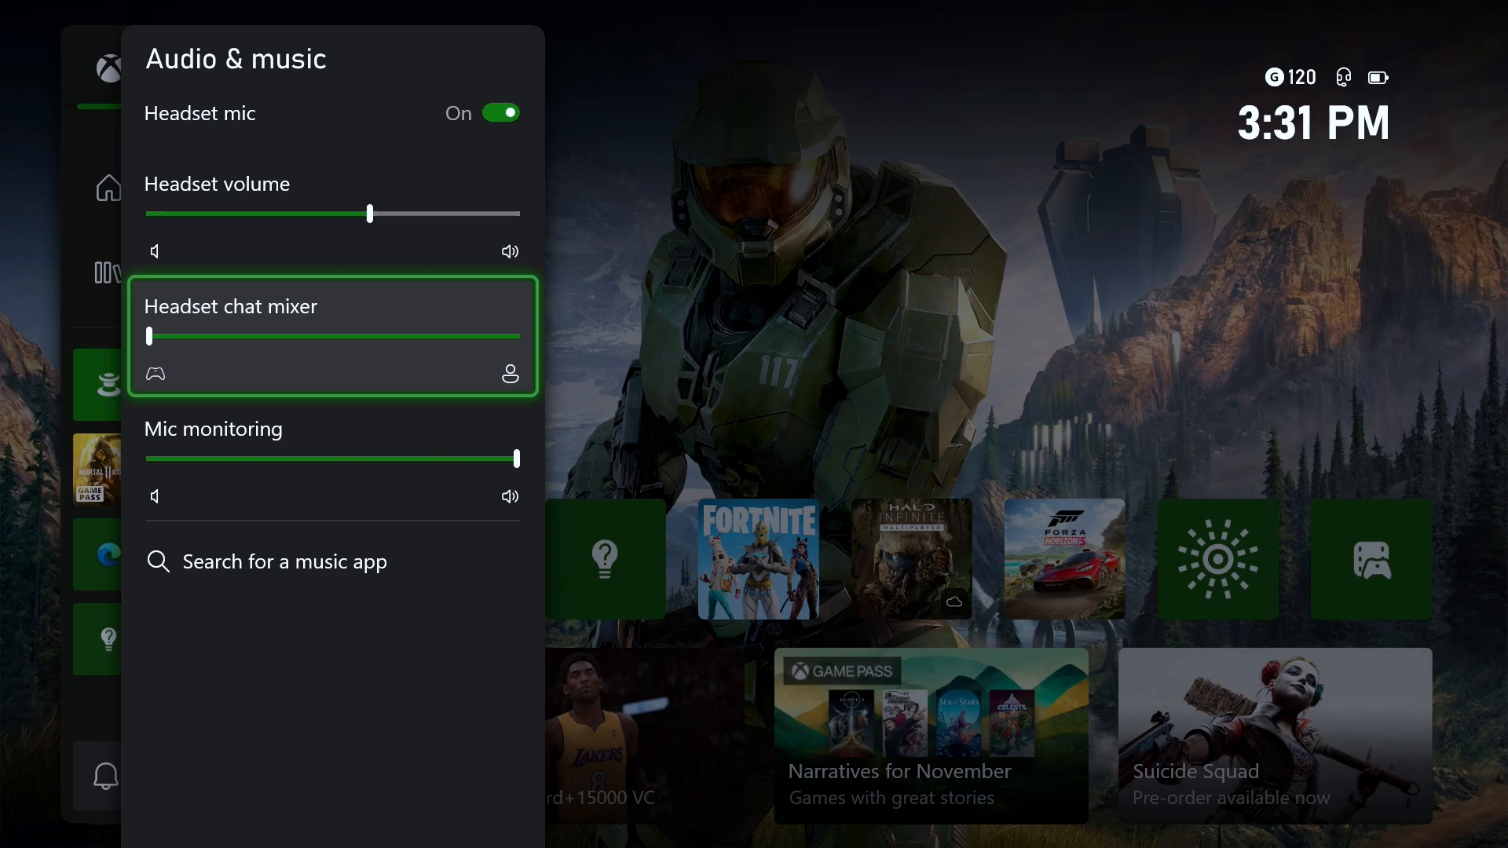
drag(150, 336, 188, 337)
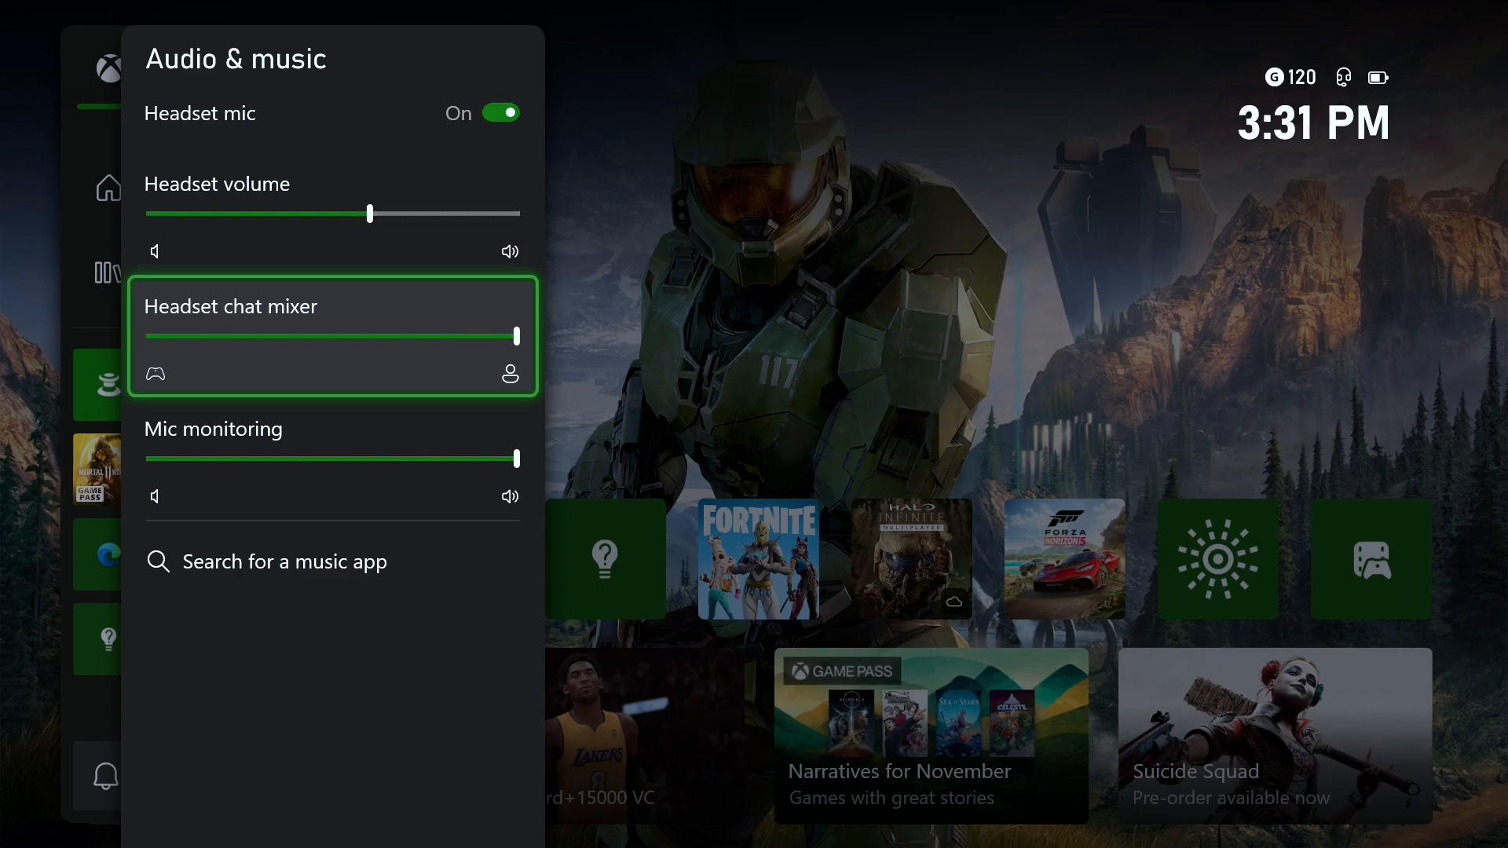
drag(517, 338, 361, 338)
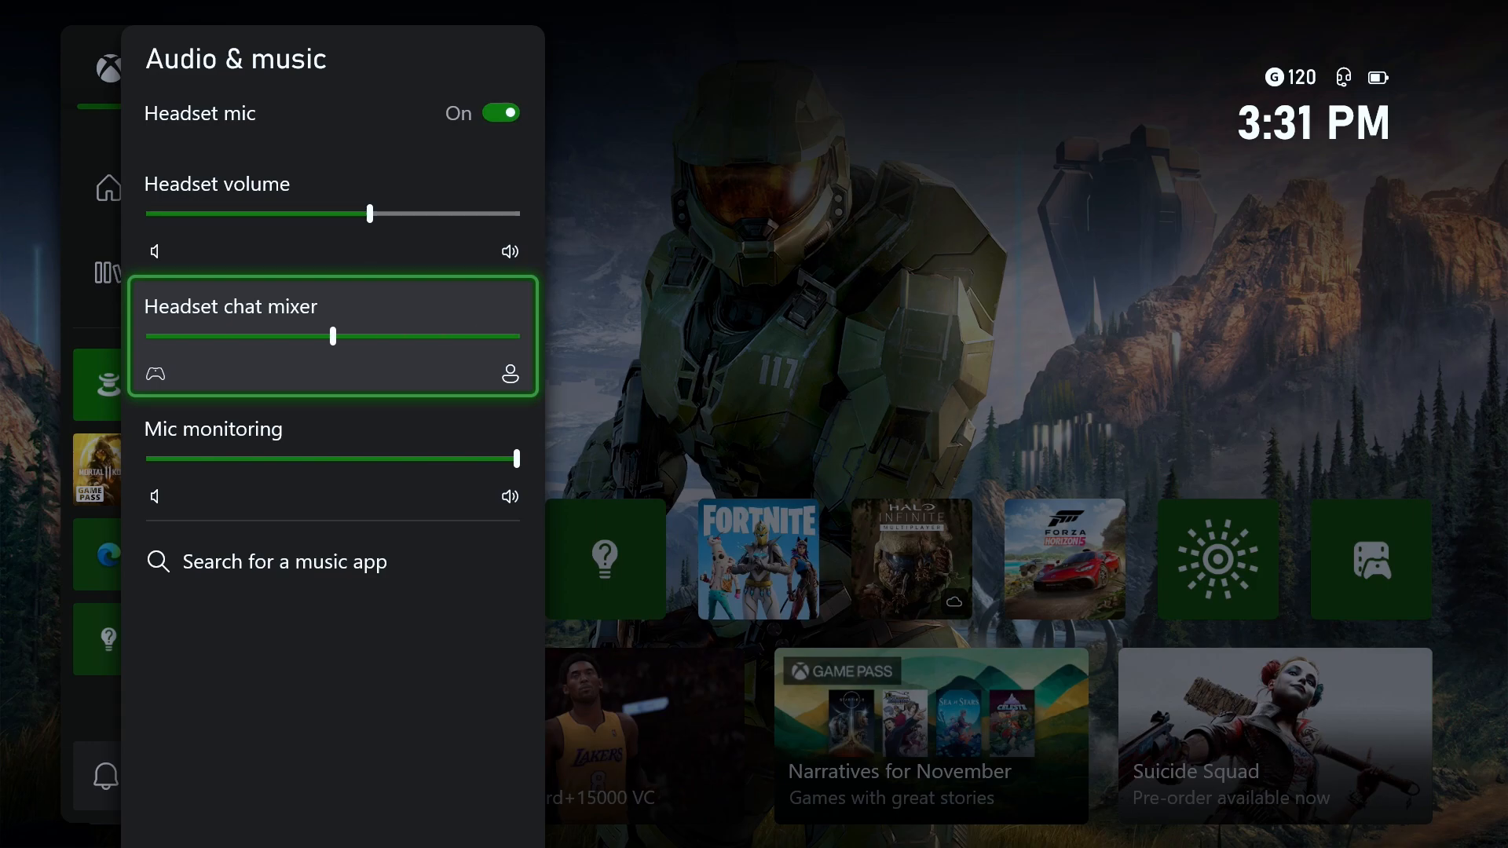
key(Down)
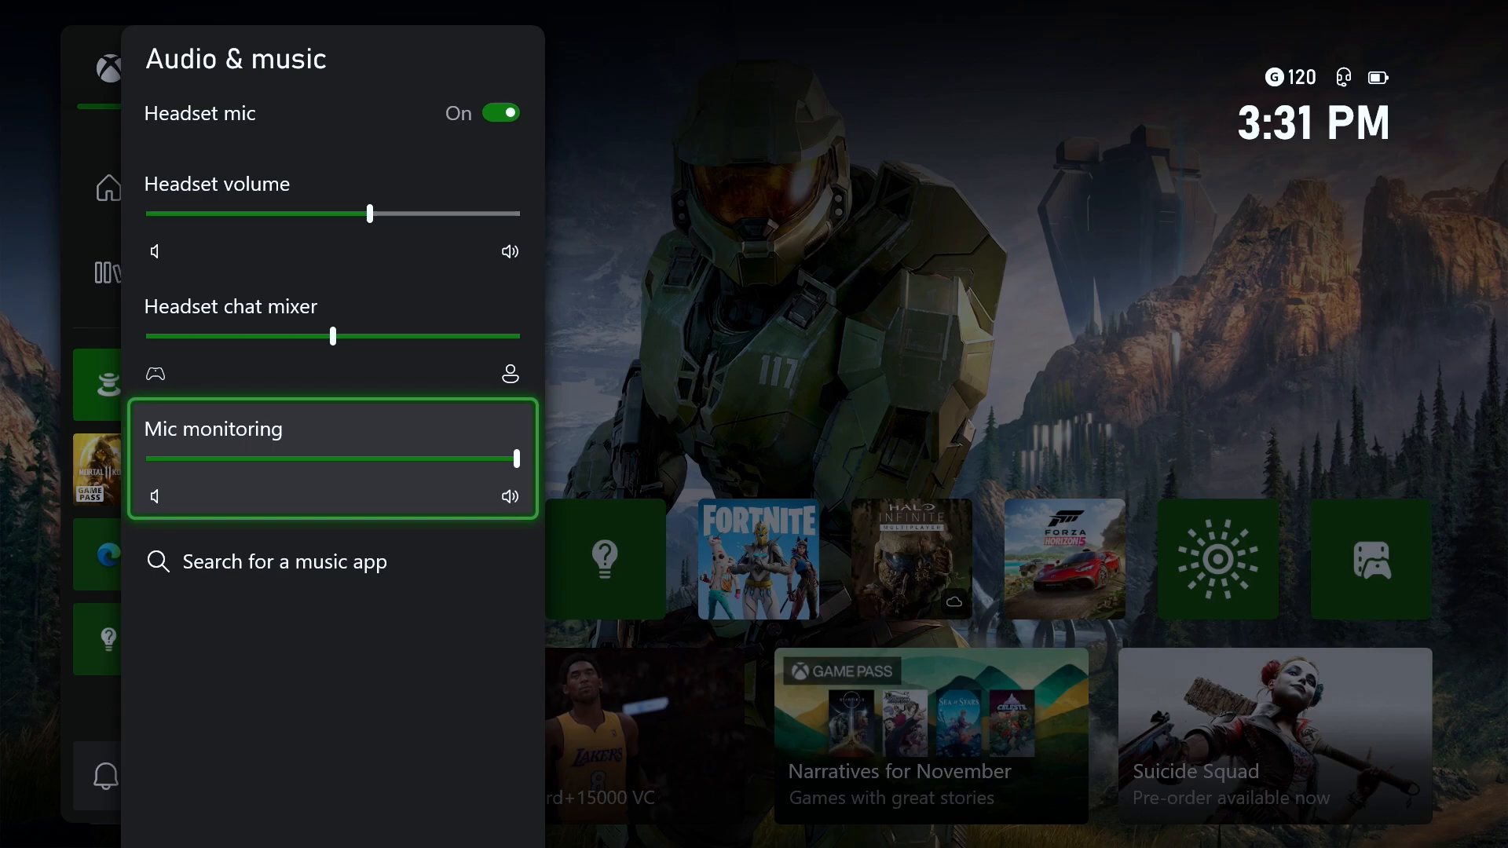
- Lower mic monitoring to roughly 25% and return to the Home screen
drag(517, 459, 239, 458)
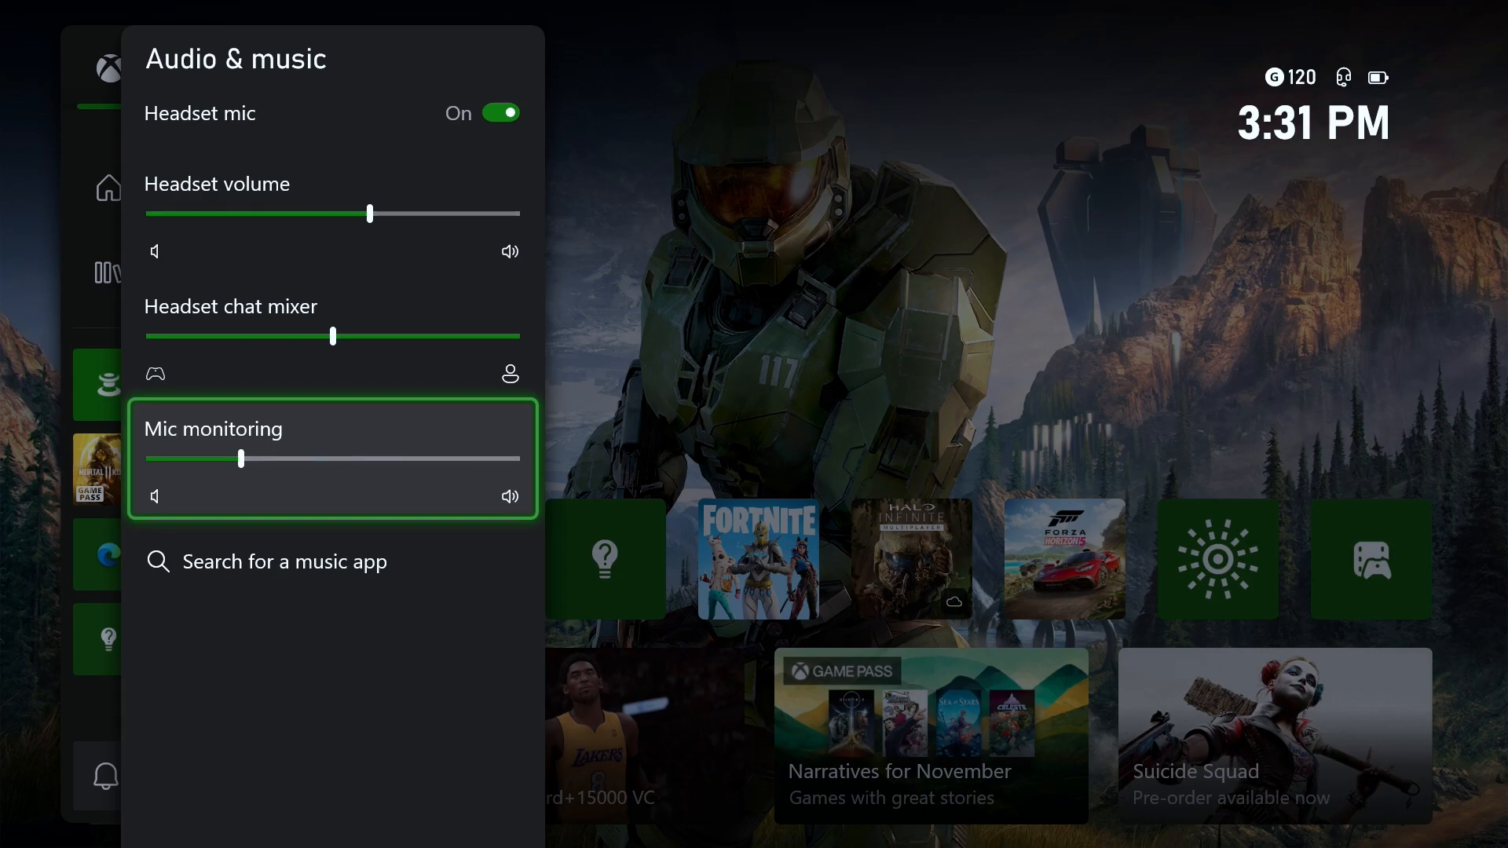
drag(240, 459, 146, 459)
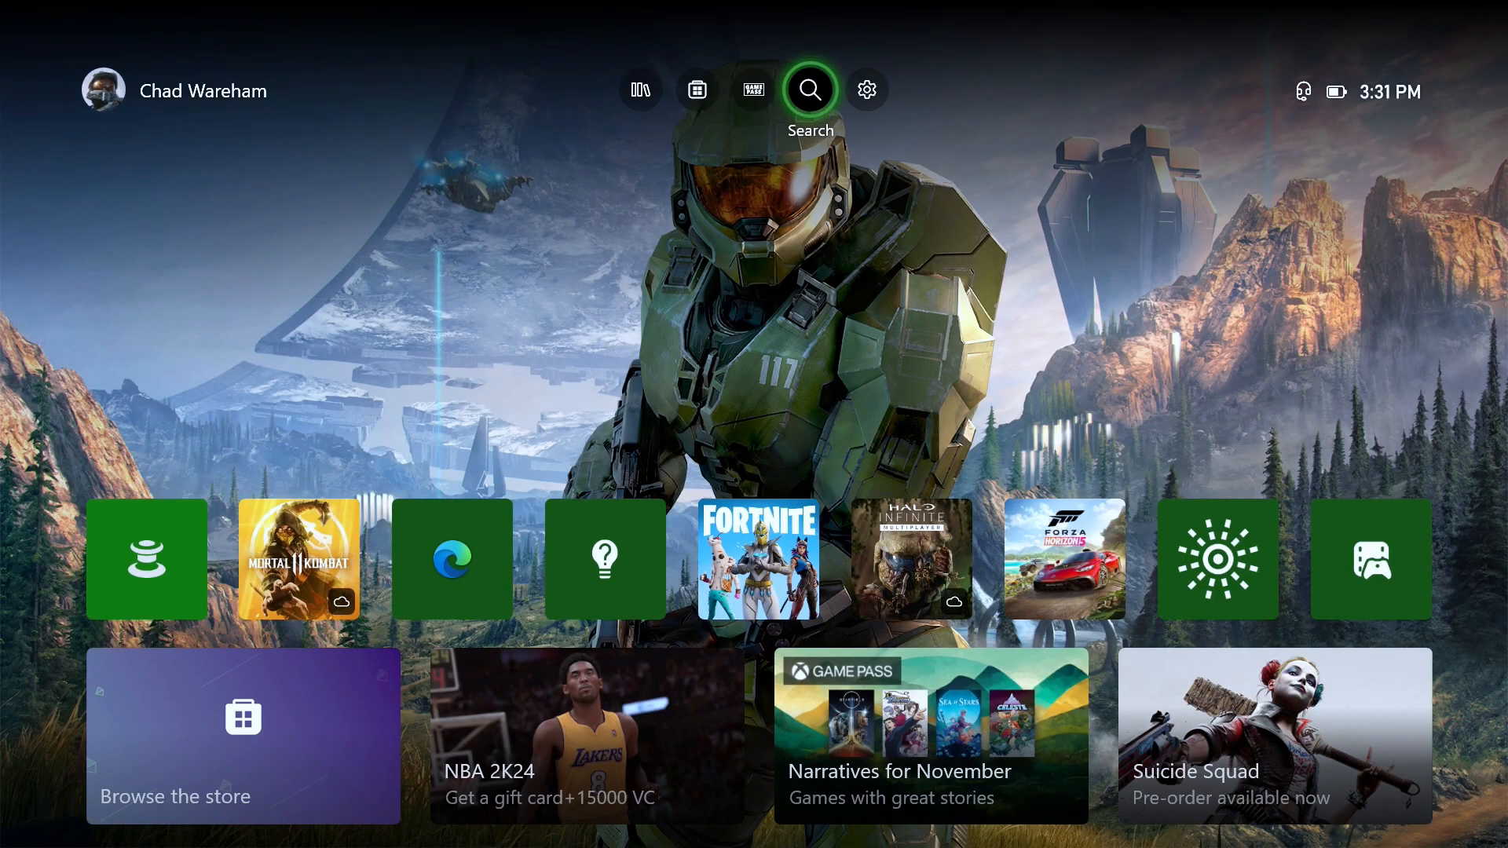
- Go through Settings > Devices & connections > Controllers & headsets to the Xbox Wireless Controller page
click(866, 90)
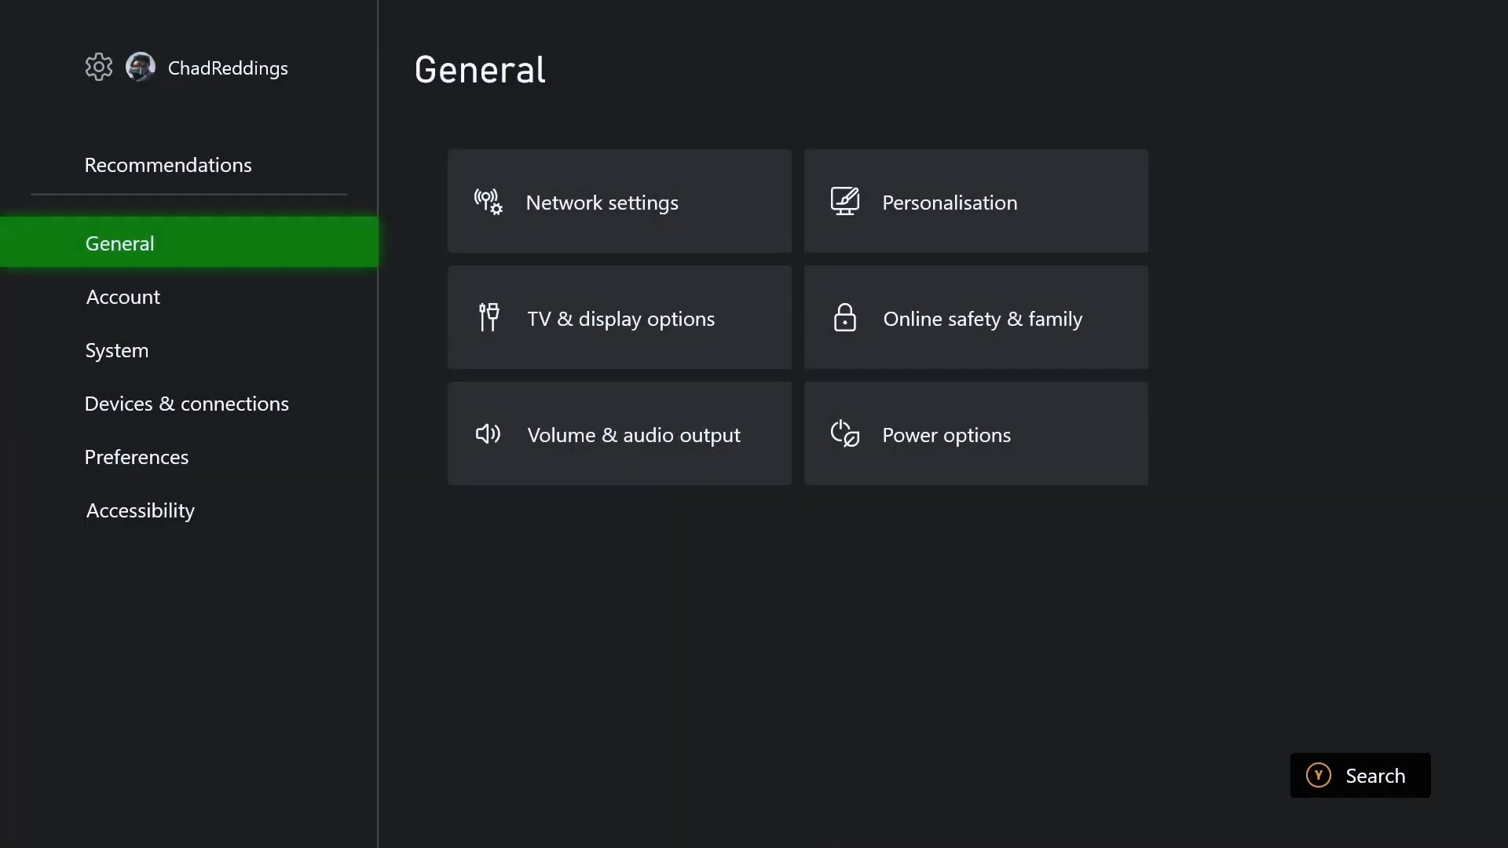
click(187, 403)
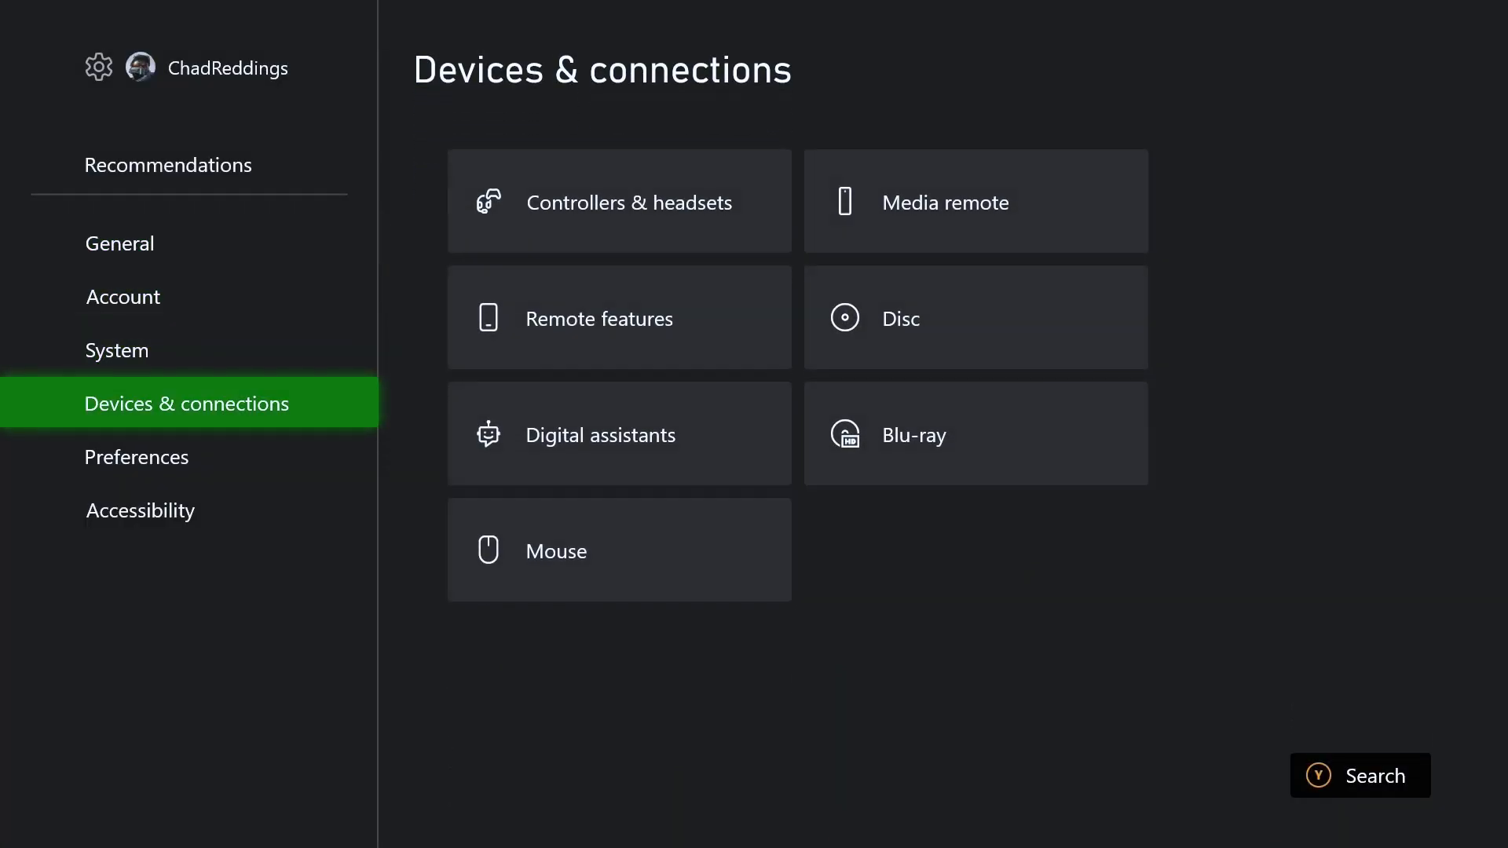
click(618, 201)
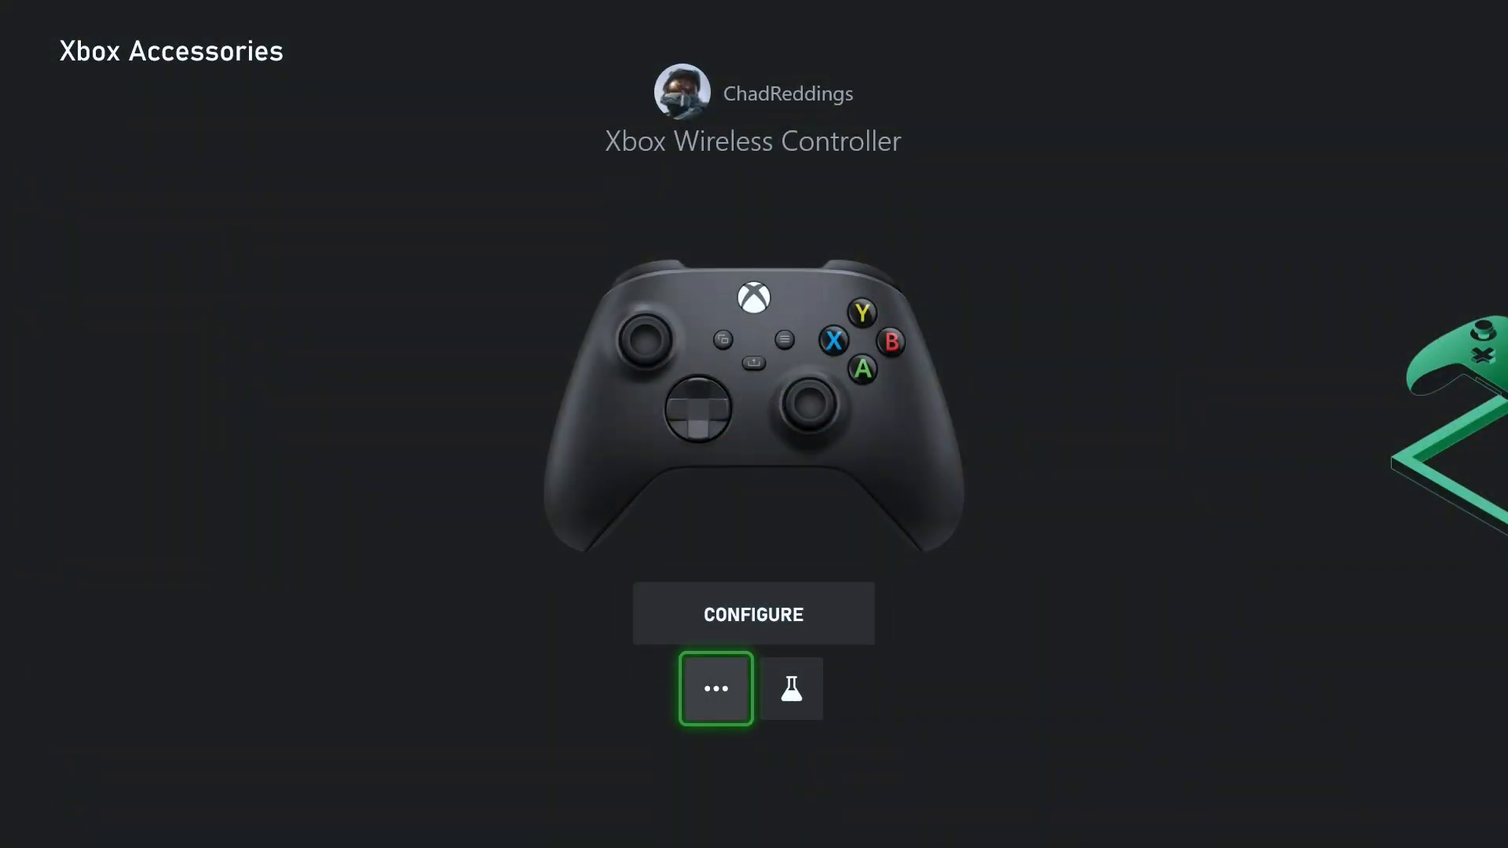
- View controller details (headset attached, no update, medium battery), then go to General settings
click(714, 688)
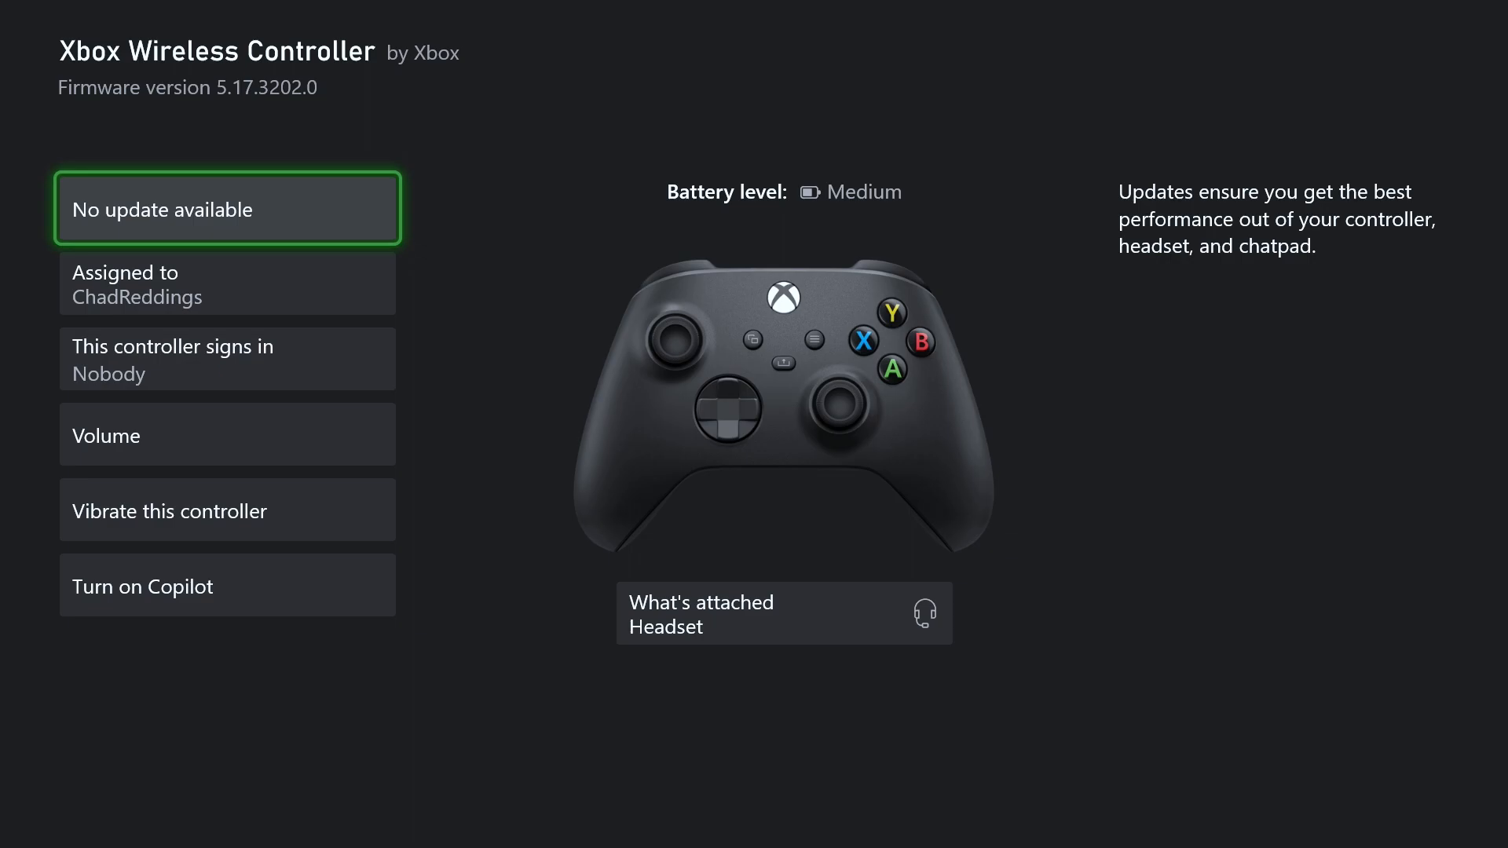
click(227, 209)
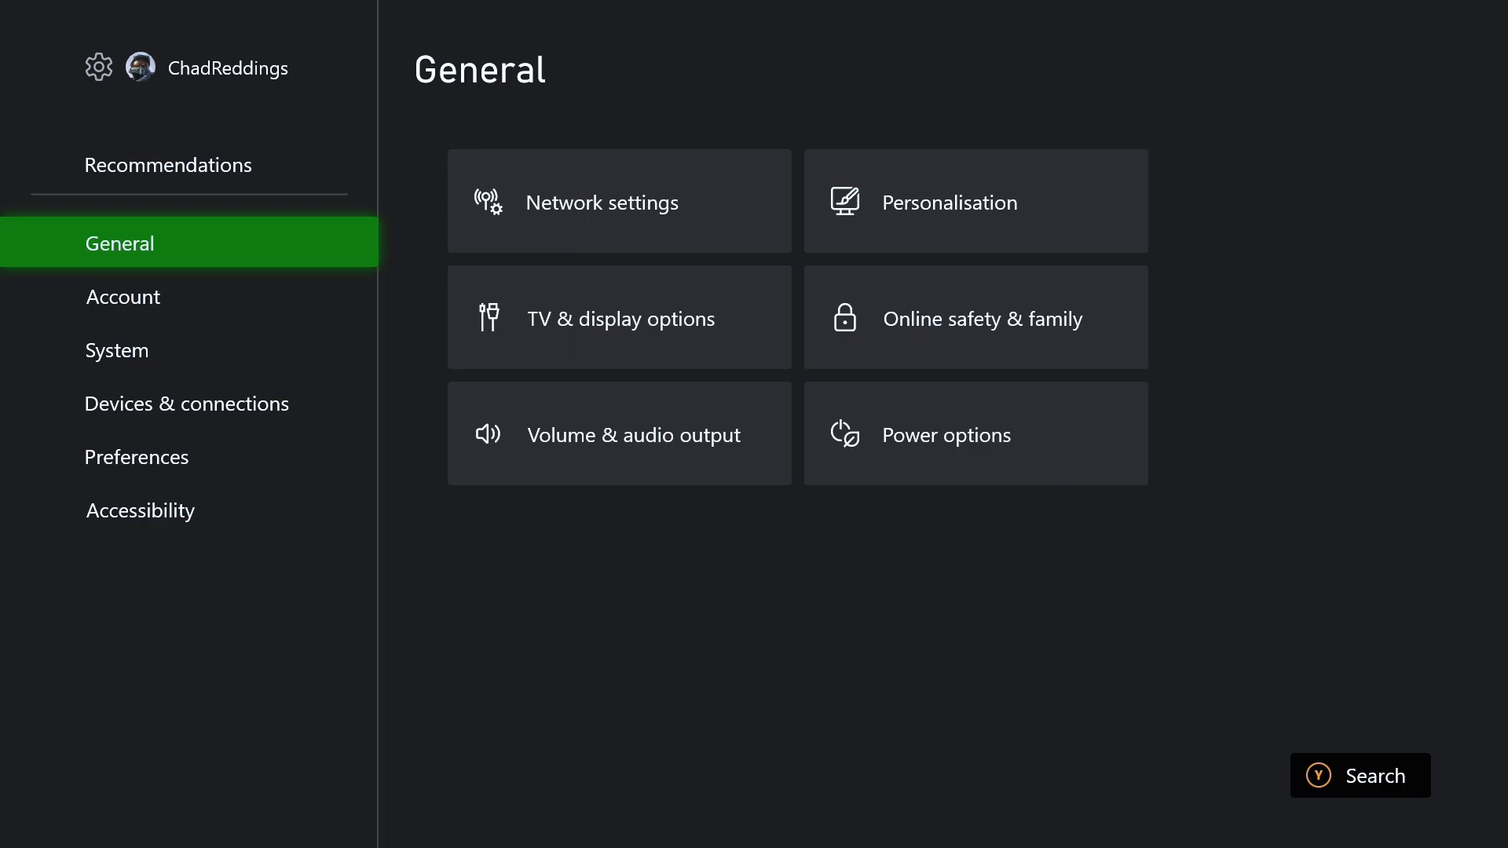
mouse_move(619, 432)
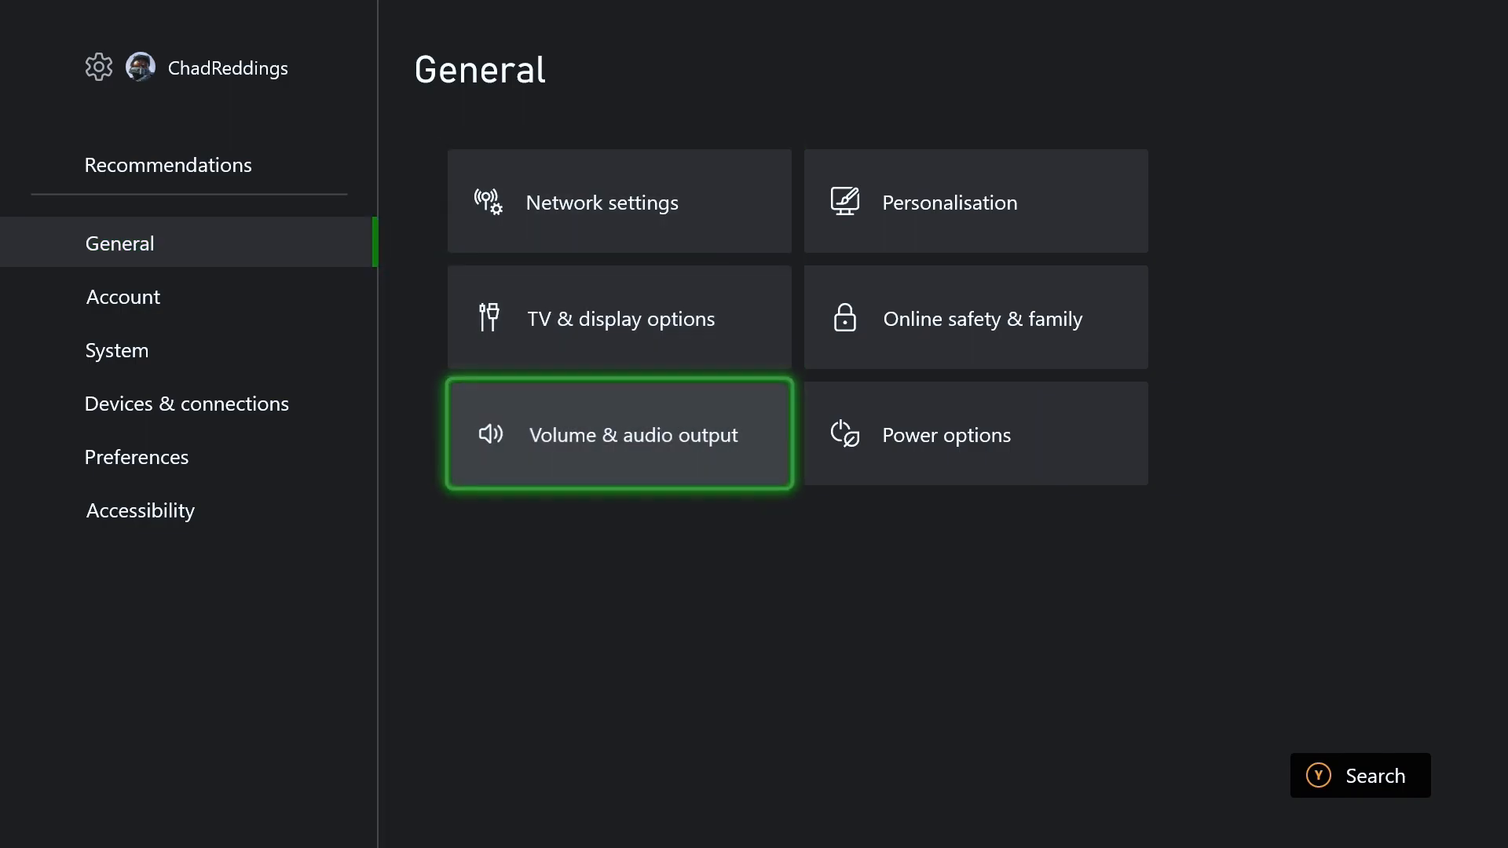
- In Volume & audio output, review headset formats and keep Windows Sonic for Headphones
click(620, 433)
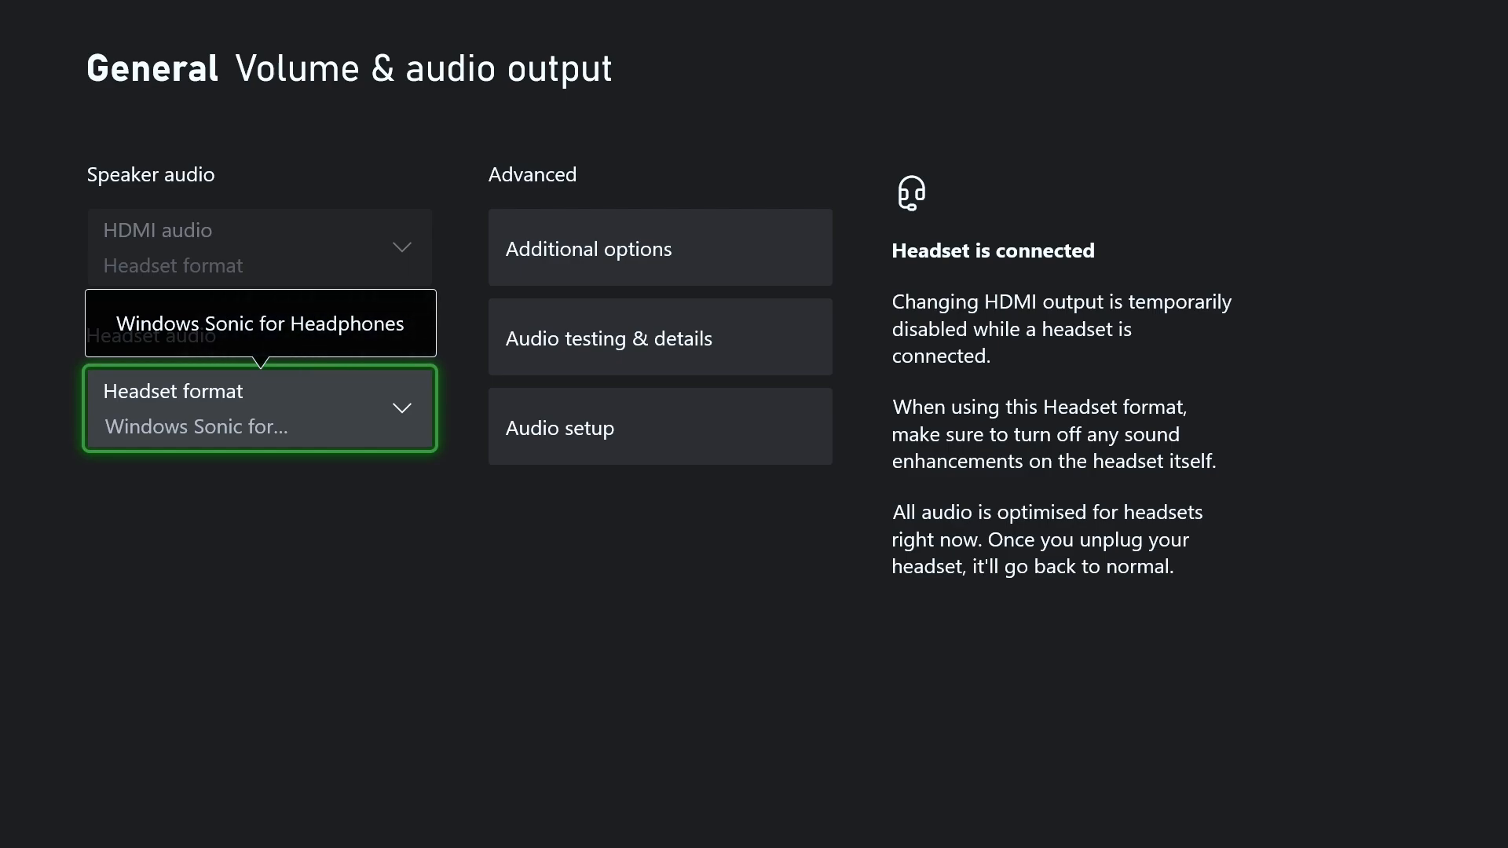
click(259, 323)
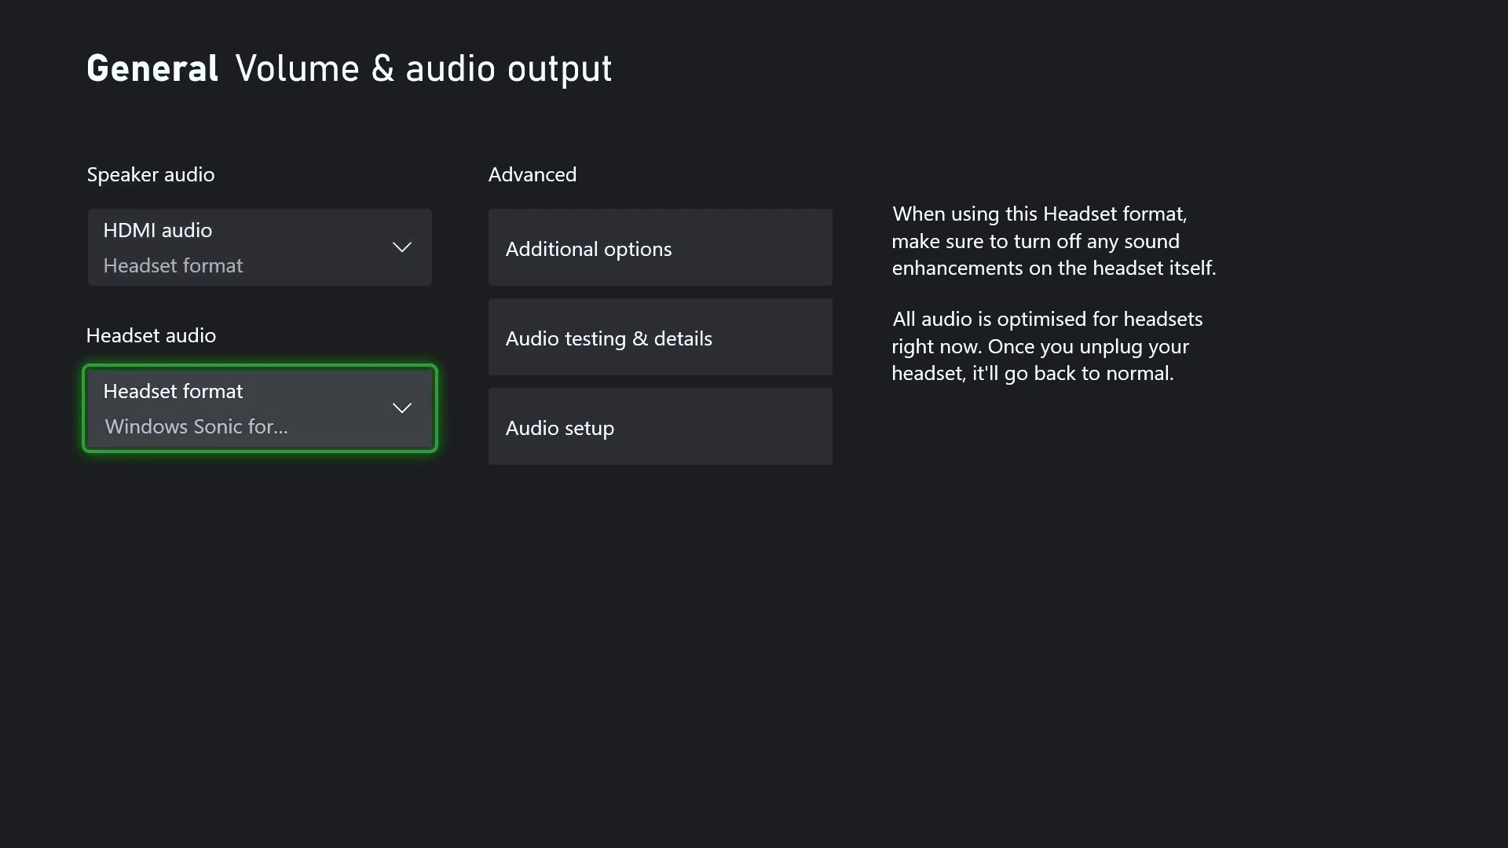
click(258, 408)
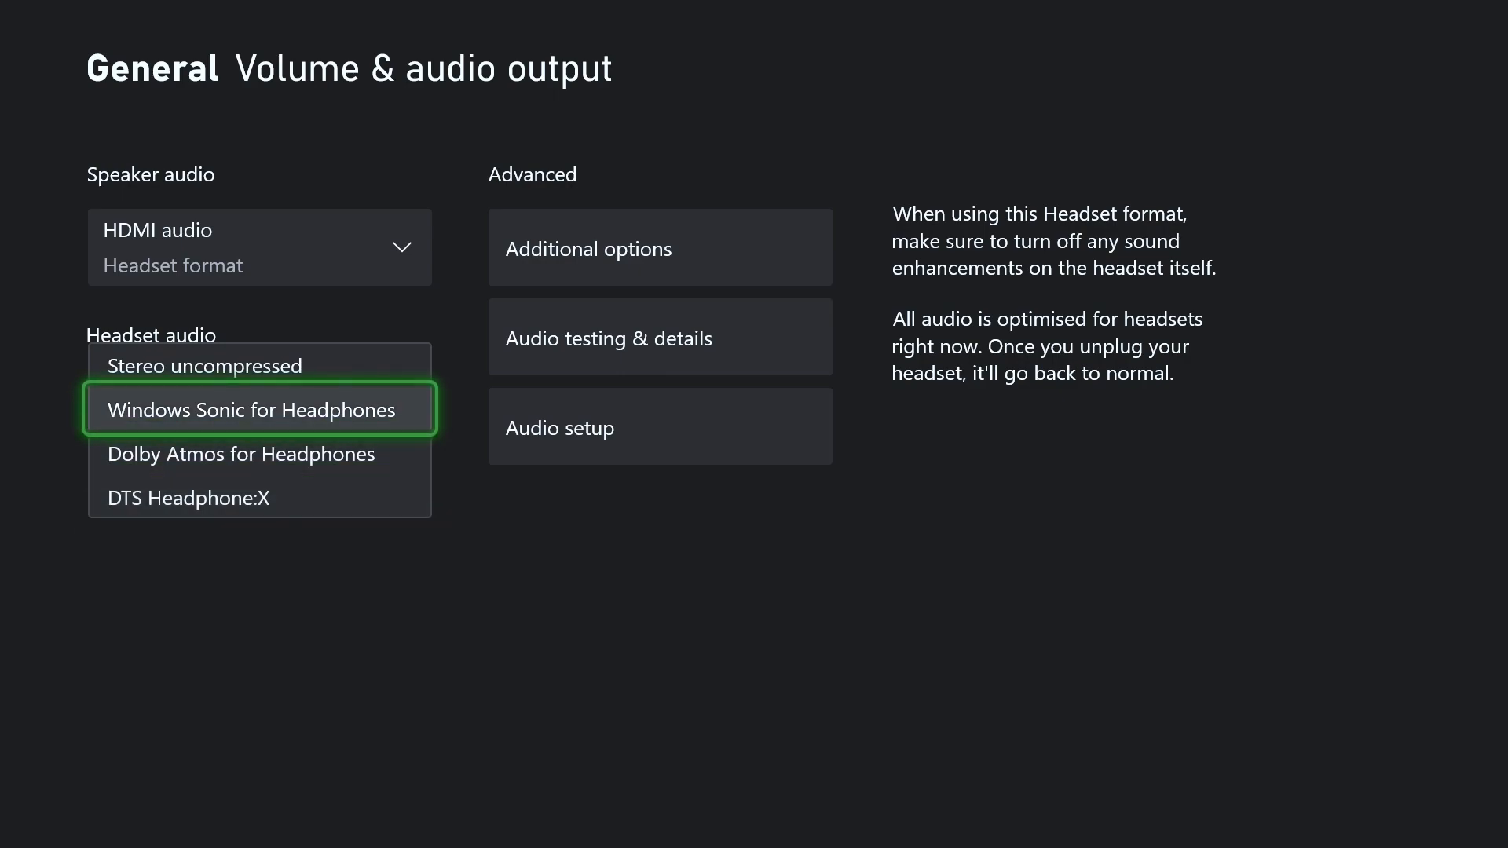
key(Up)
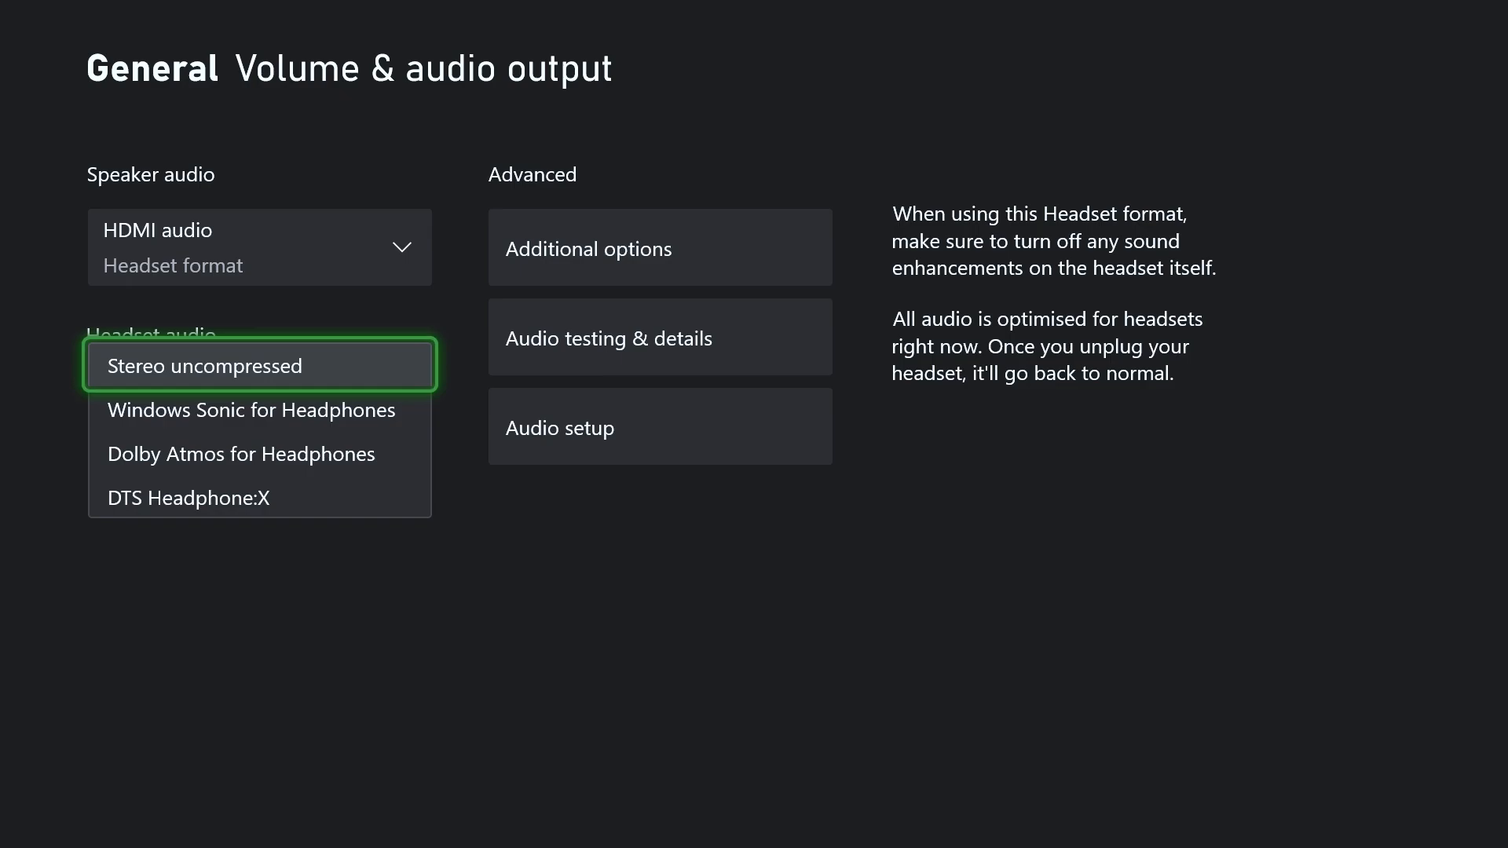
click(249, 410)
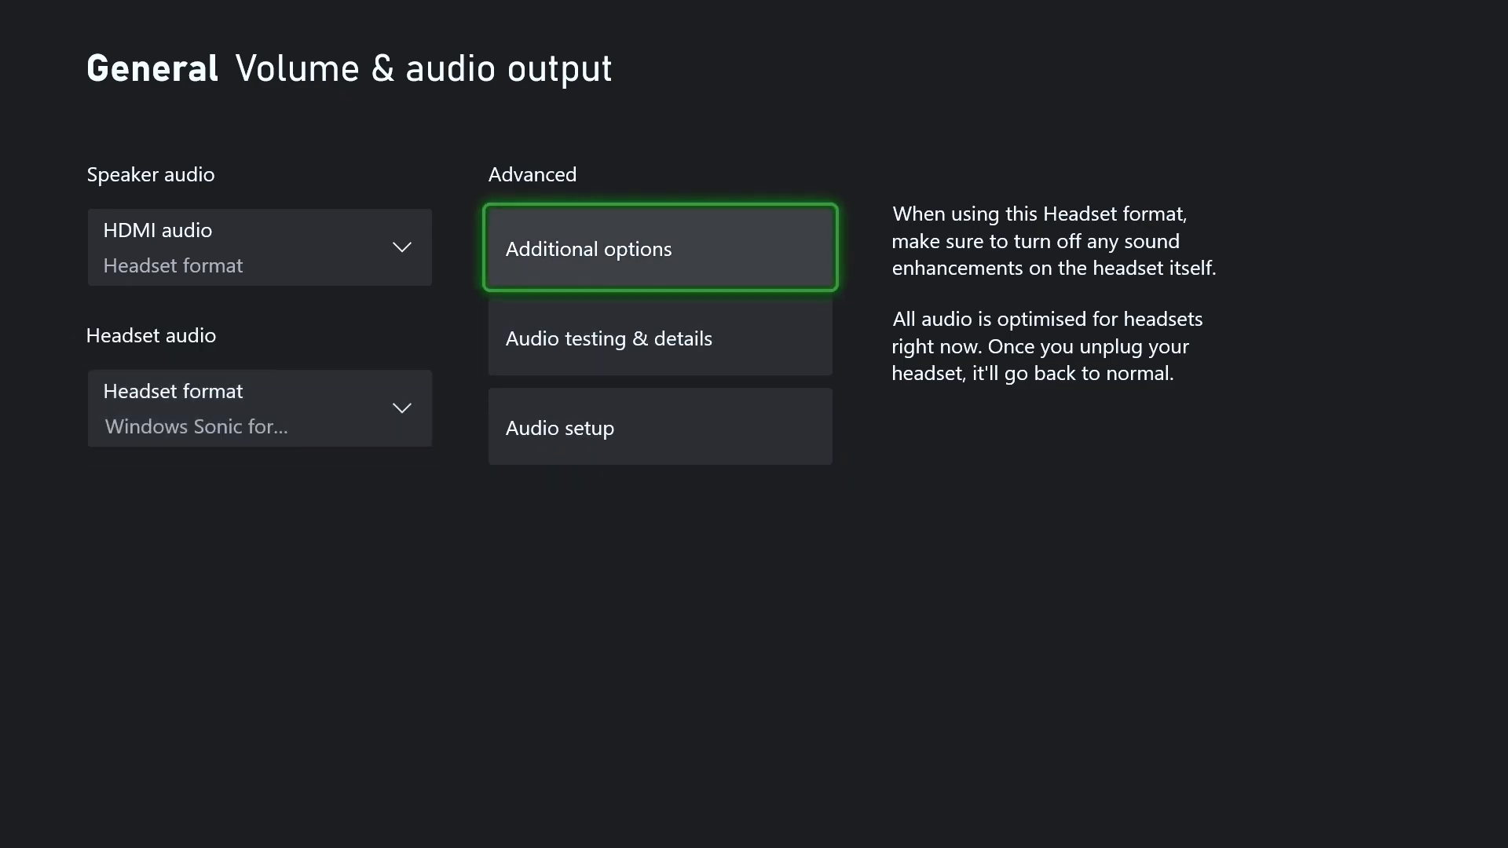
- Review the chat mixer choices under Additional options, leaving other sounds reduced by 50%
click(659, 248)
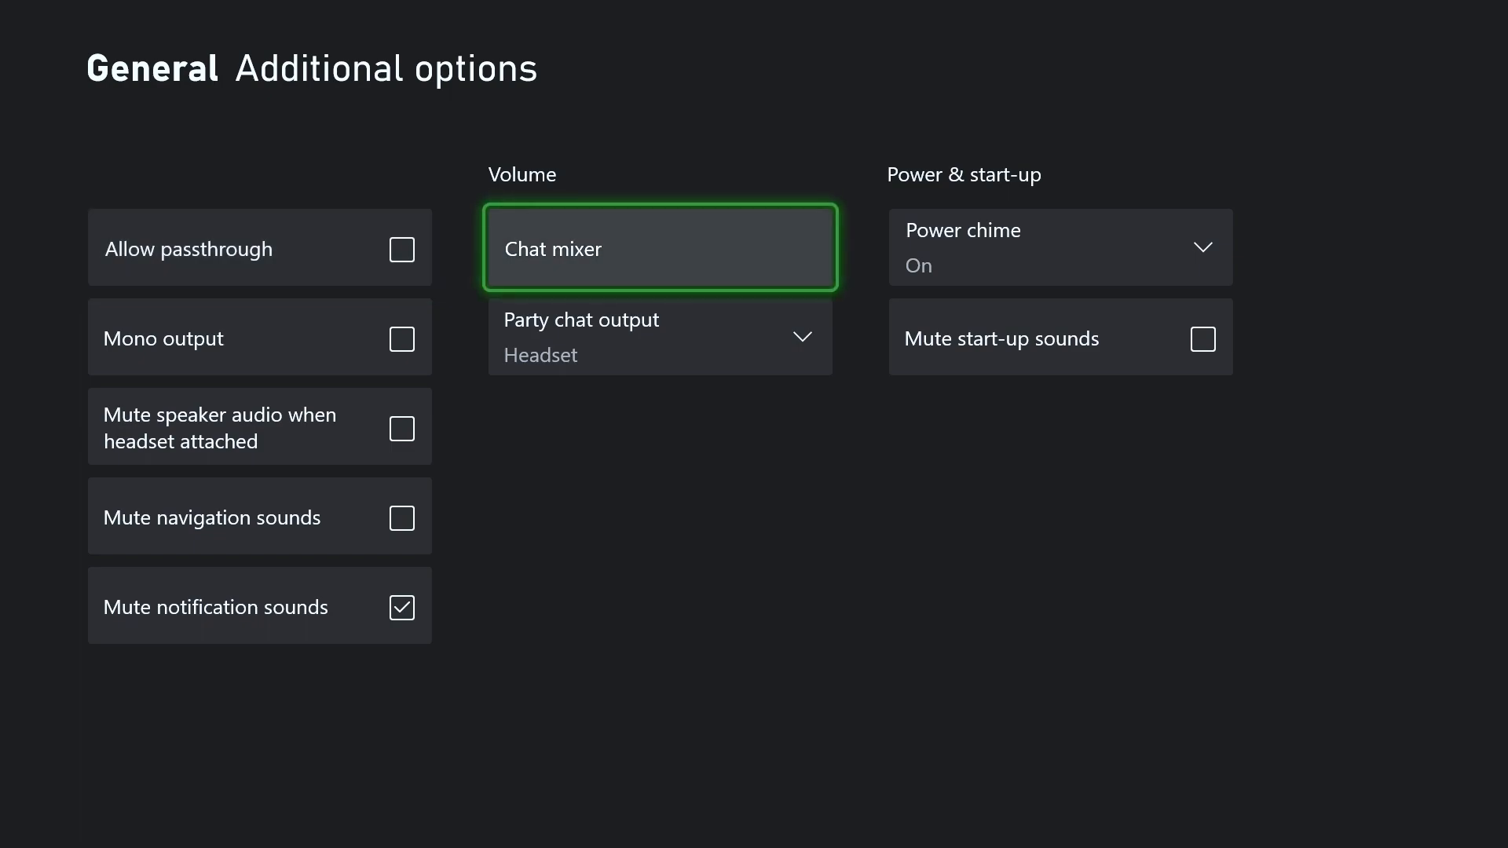
click(658, 248)
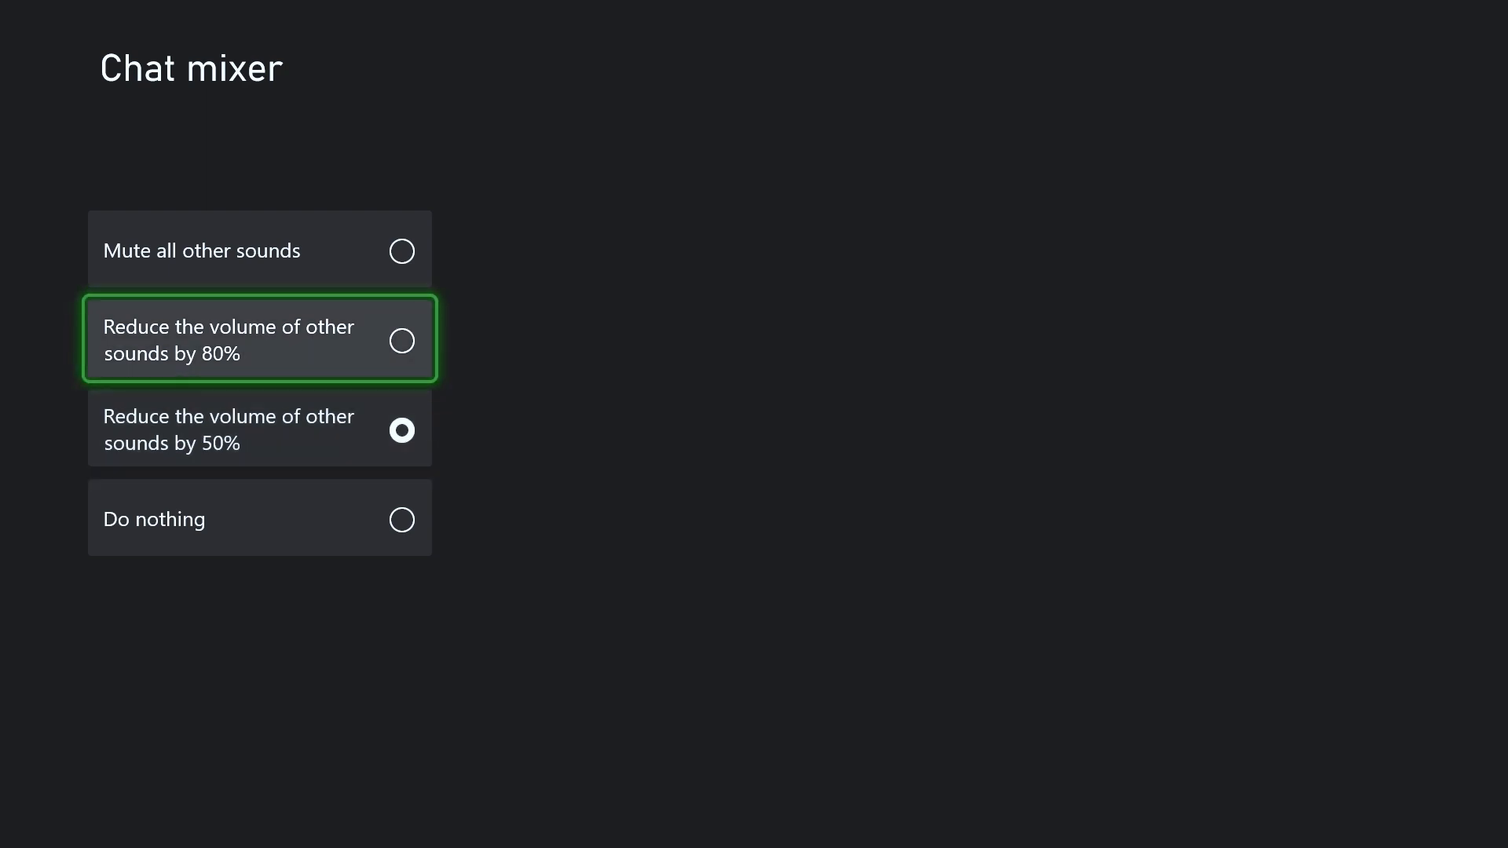
key(Escape)
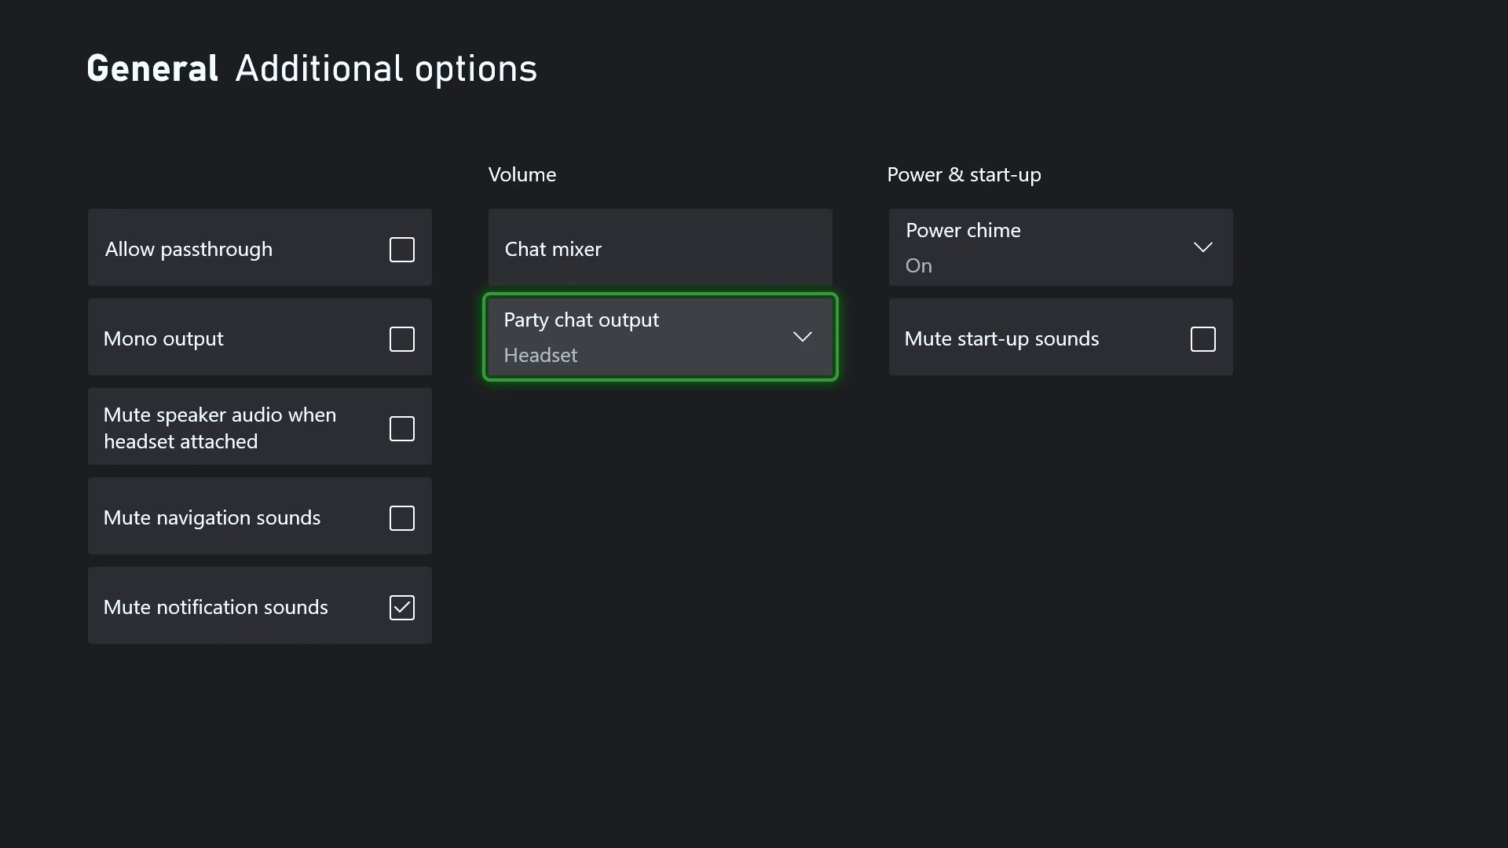
click(660, 337)
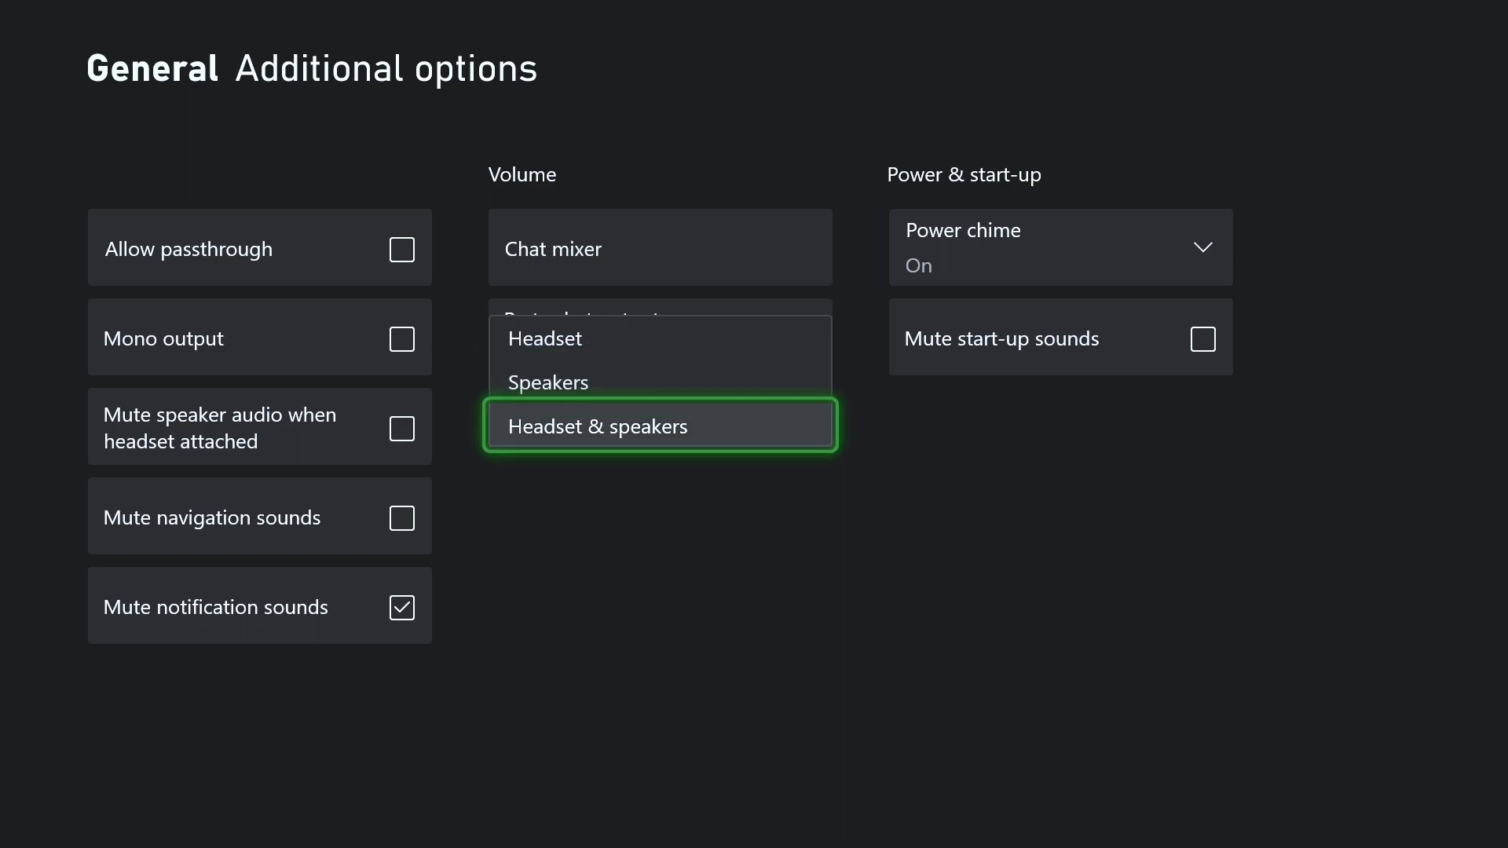
click(544, 337)
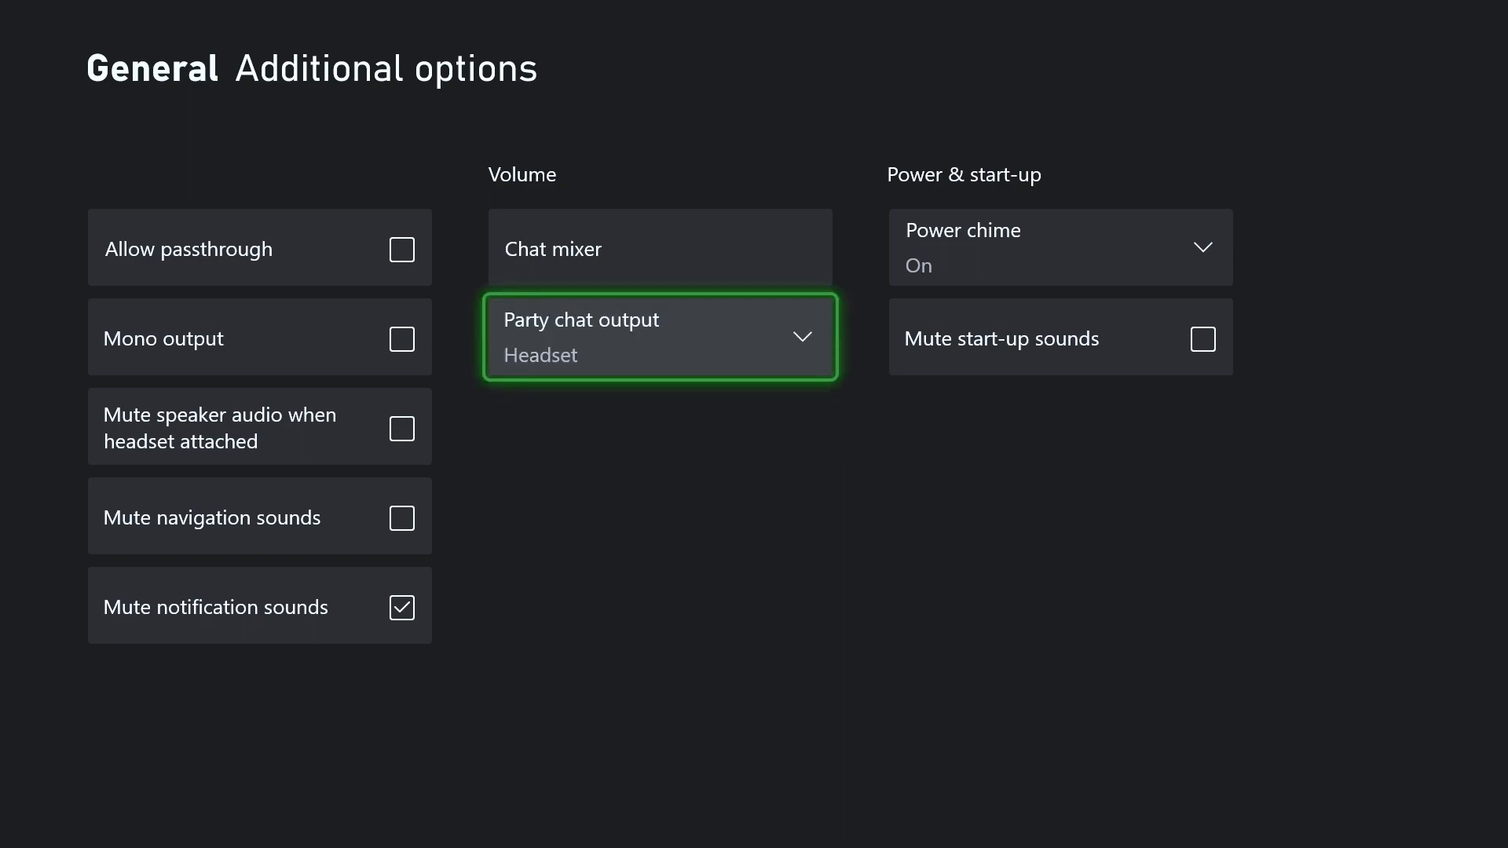